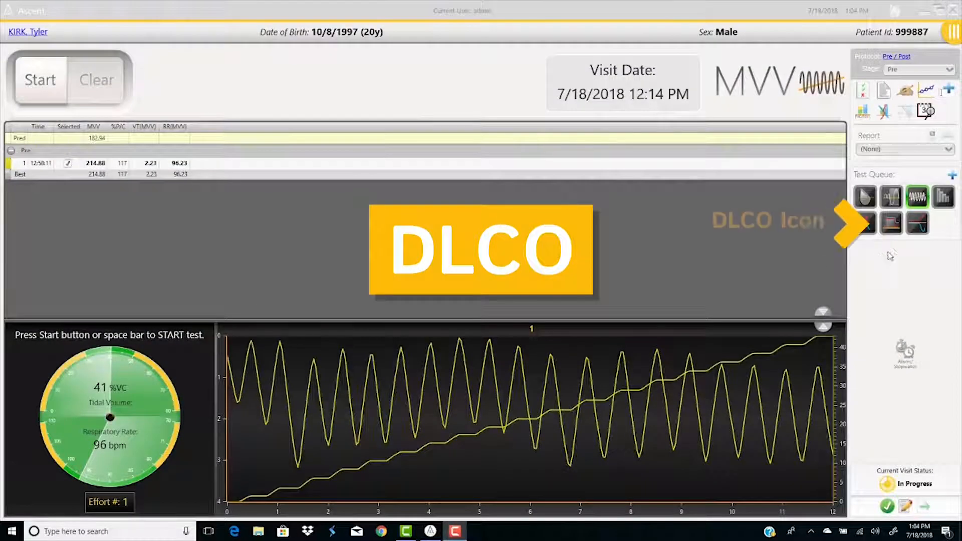
pyautogui.moveTo(889, 223)
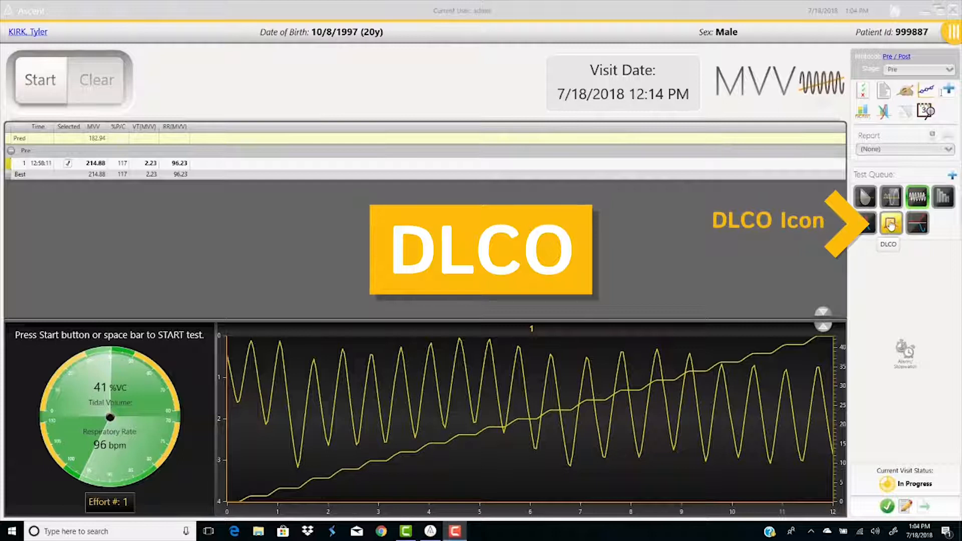
# Step: Switch to the DLCO test from the Test Queue panel
pyautogui.click(890, 223)
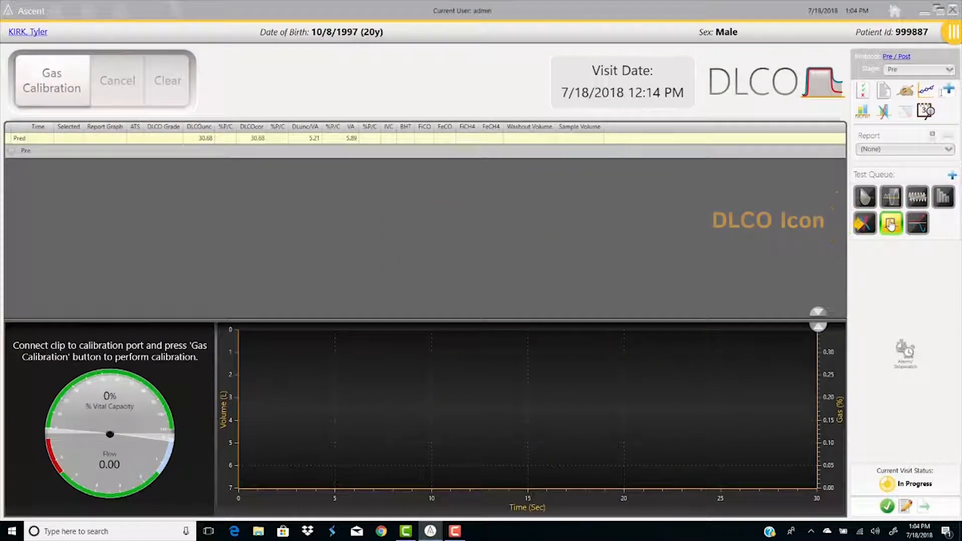
# Step: Enter a hemoglobin value of 14.0 g/dL under Blood in Manual Entry and save it
pyautogui.click(904, 91)
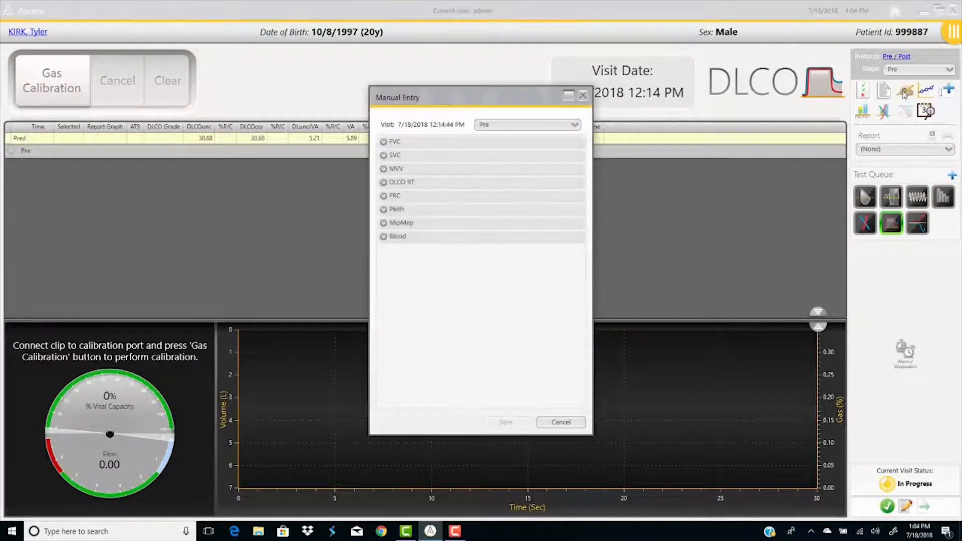
pyautogui.click(383, 236)
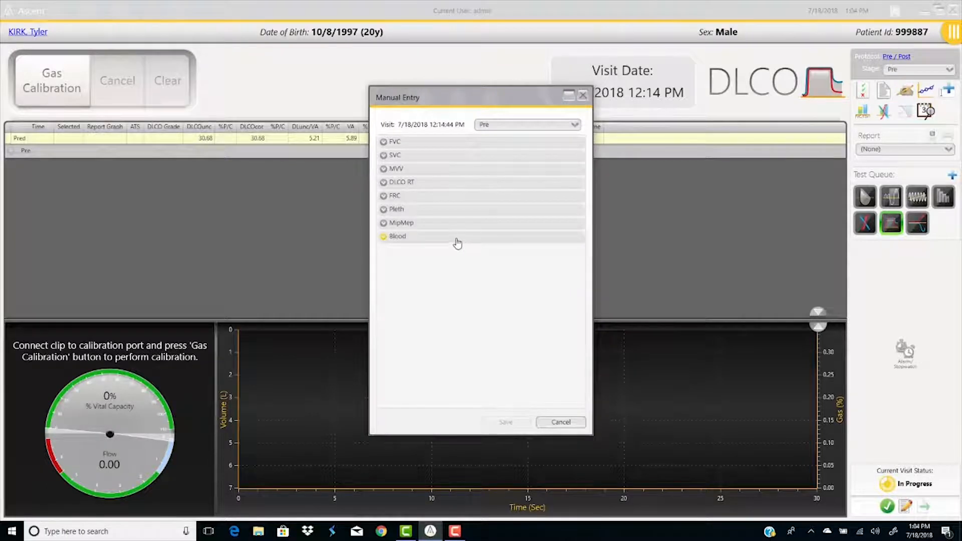
pyautogui.click(384, 236)
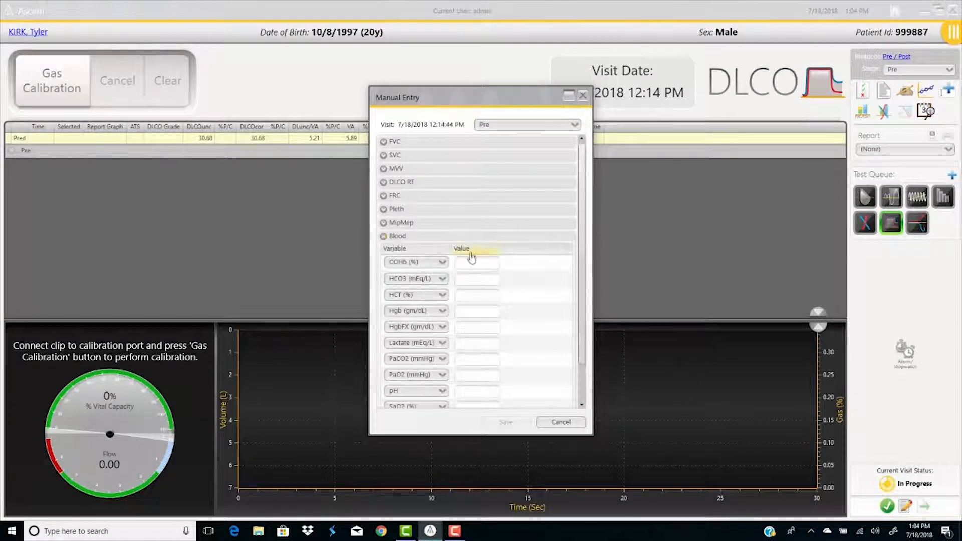
pyautogui.click(477, 294)
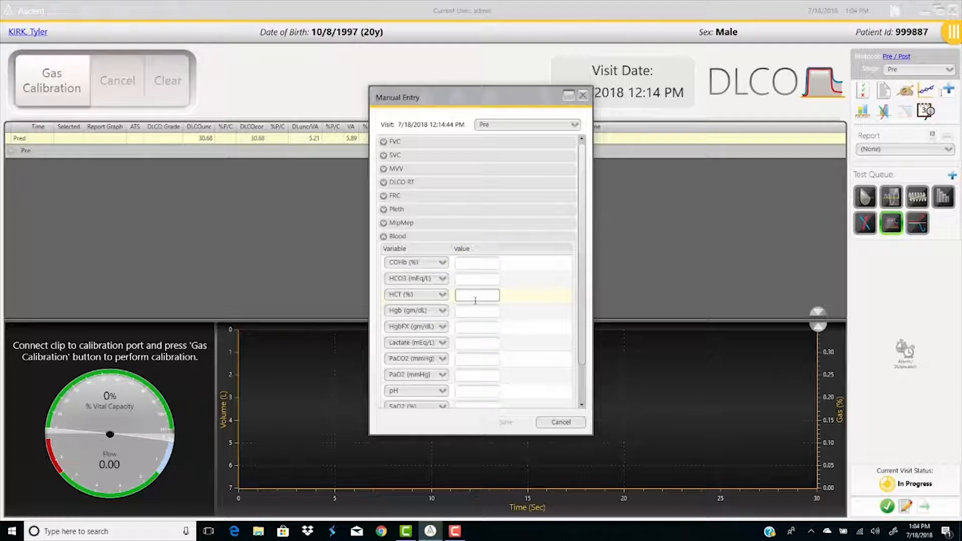
pyautogui.click(477, 311)
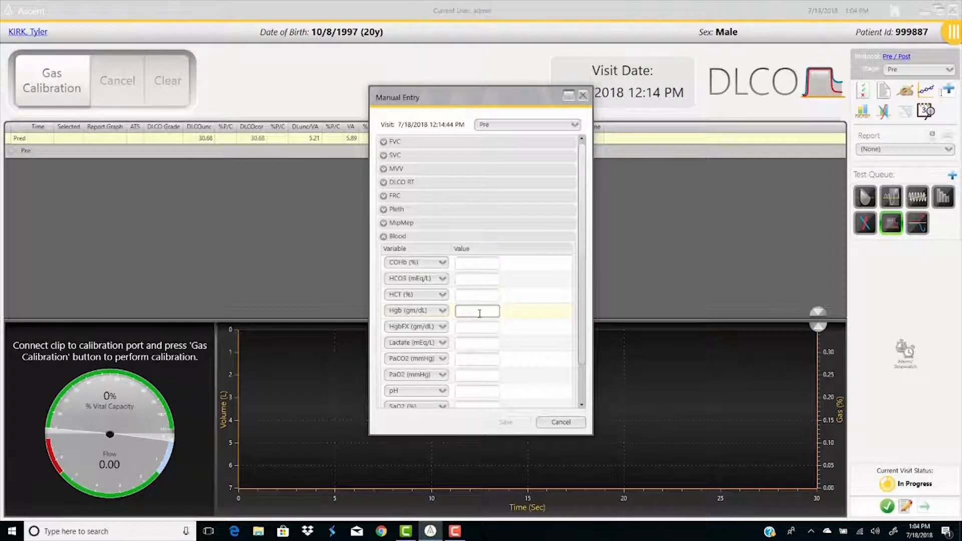
pyautogui.write('14.0')
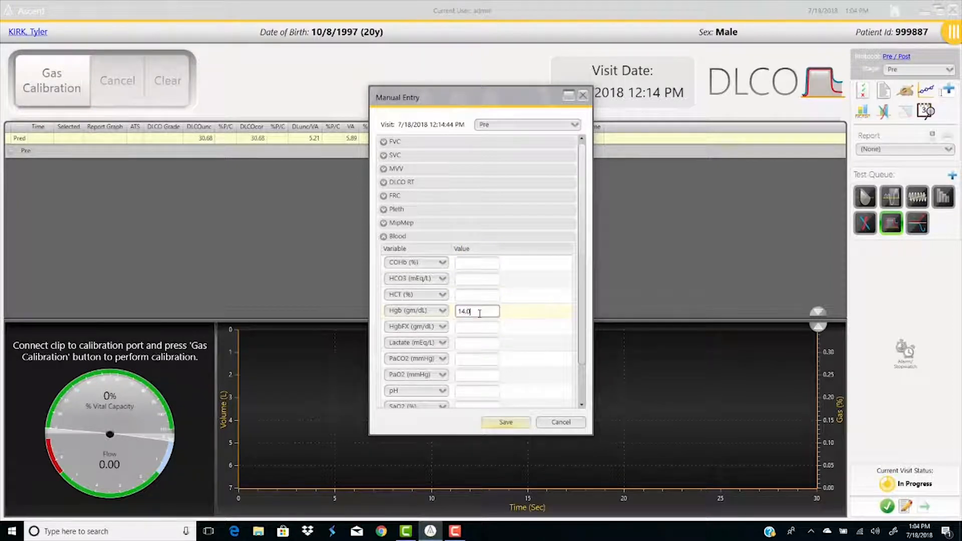
pyautogui.click(505, 421)
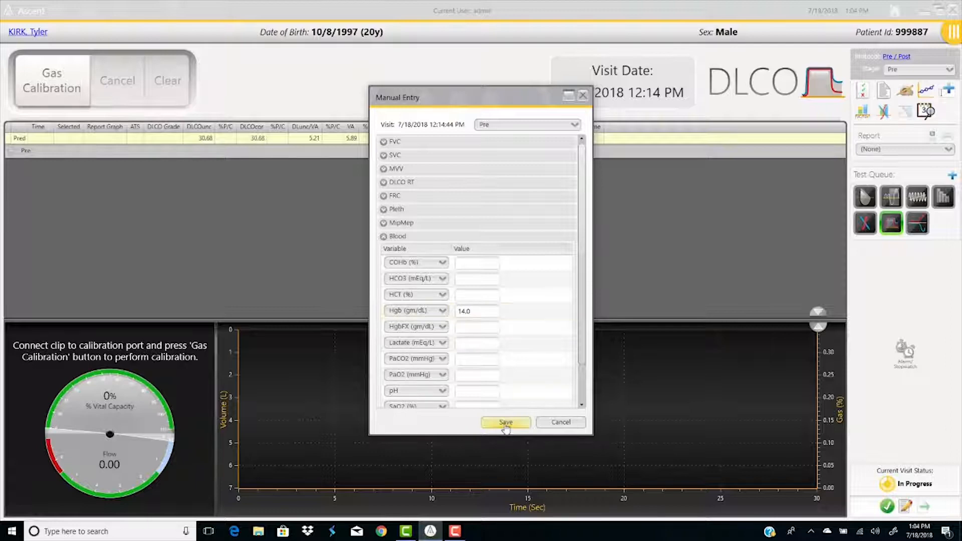
pyautogui.click(505, 422)
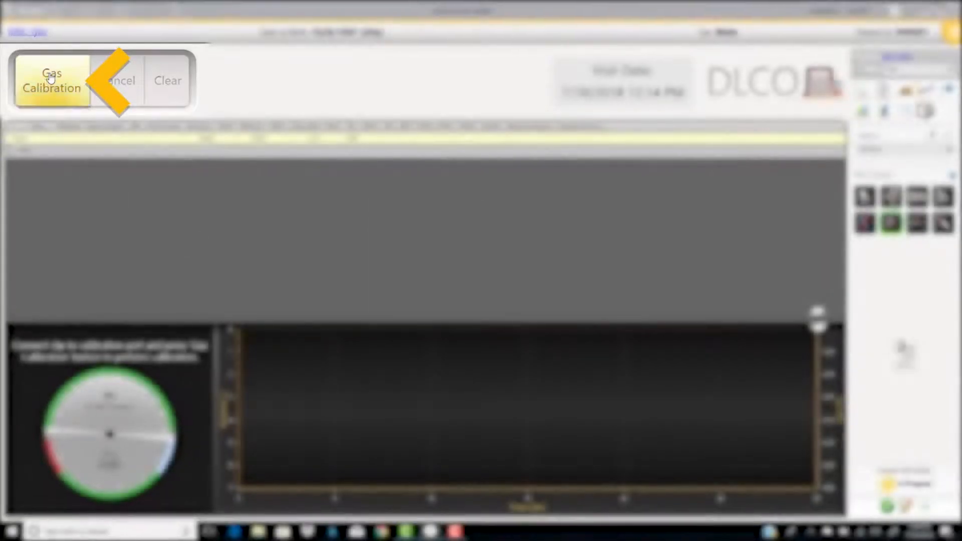
# Step: Run the gas calibration so the DLCO test is ready to start
pyautogui.click(51, 80)
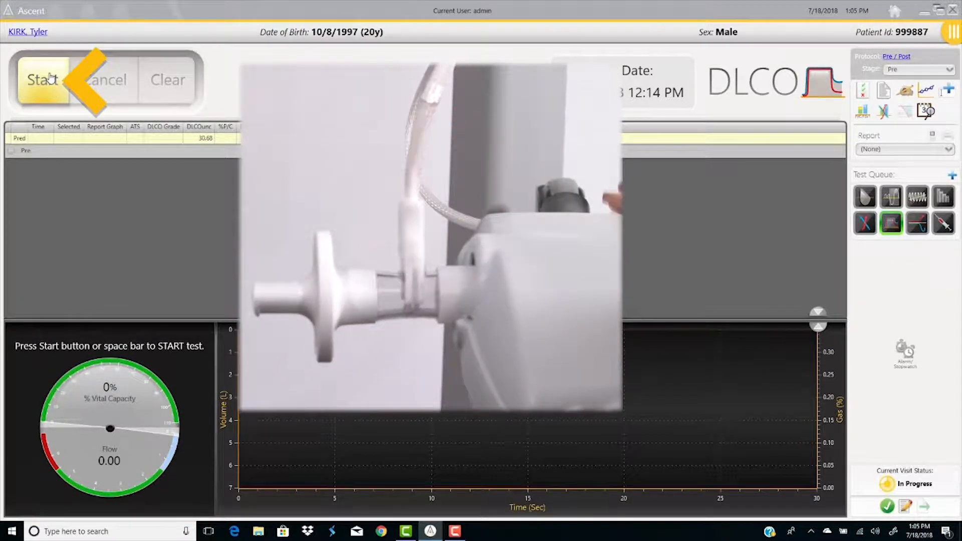
# Step: Start the first DLCO trial for the patient's maneuver
pyautogui.click(43, 80)
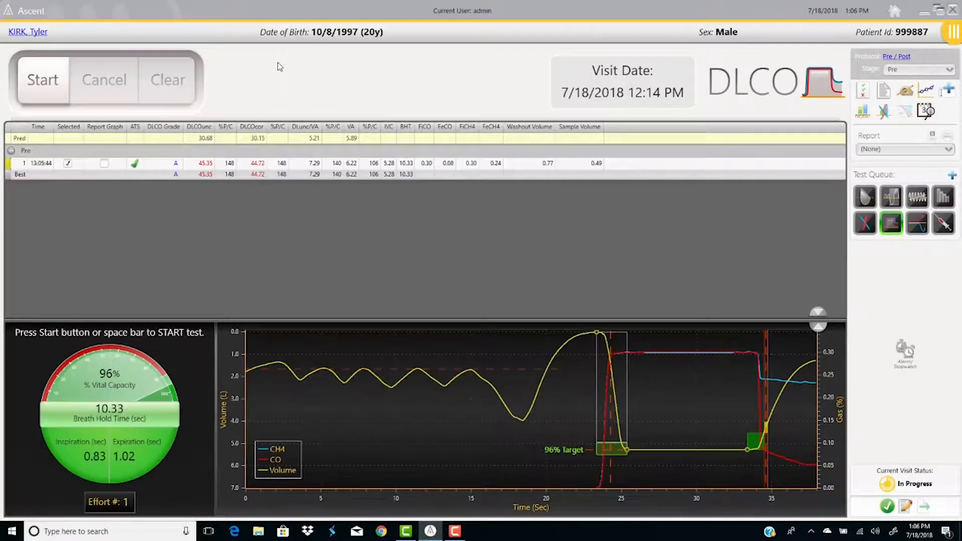
pyautogui.click(42, 81)
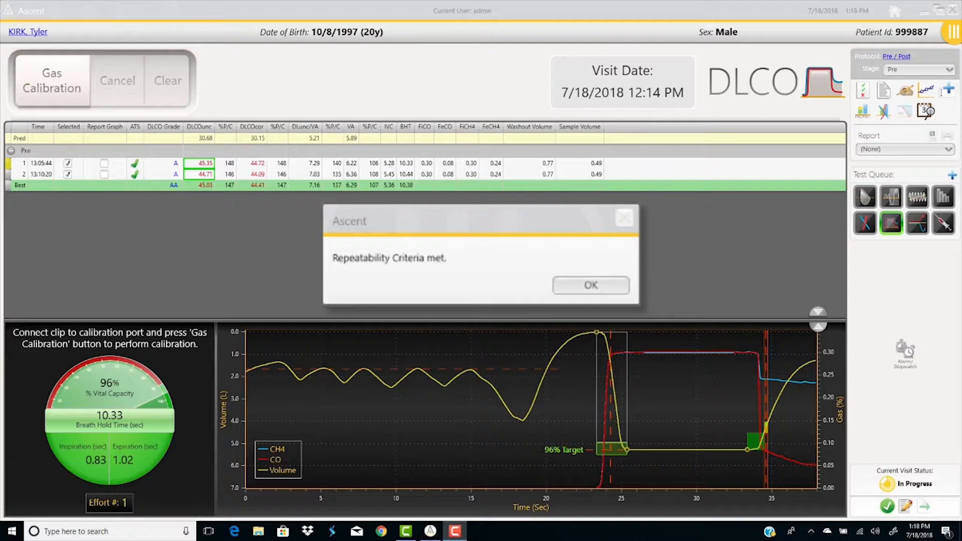
# Step: Acknowledge the repeatability-criteria-met message to show the ATS scorecard
pyautogui.click(589, 285)
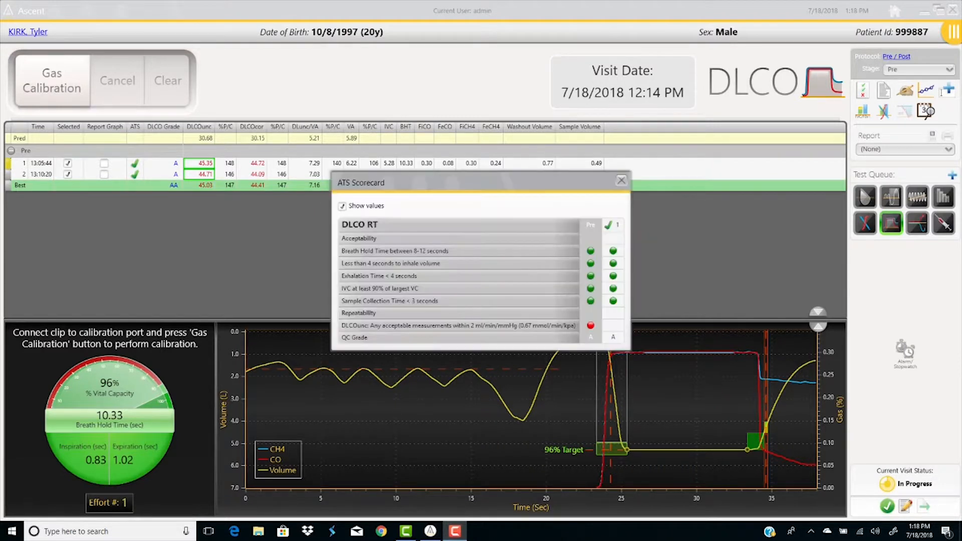